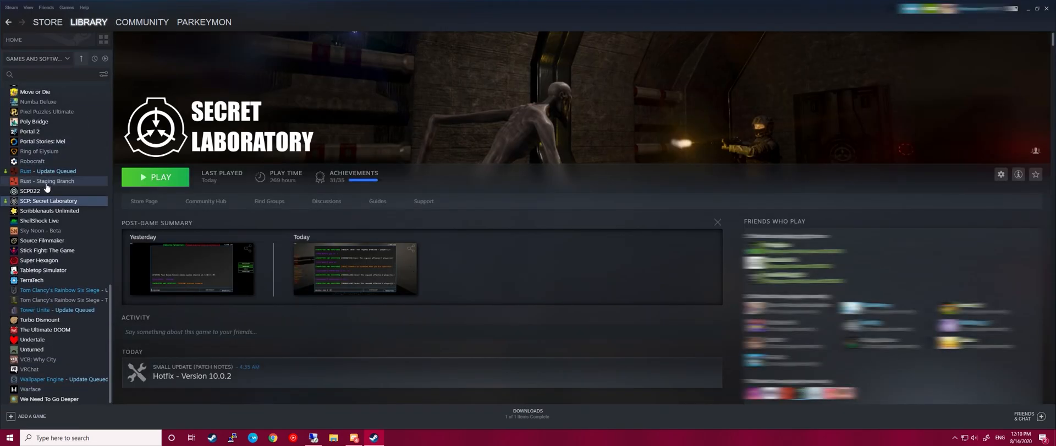
# Browse SCP: Secret Laboratory's local files from its Steam Properties
pyautogui.rightClick(48, 200)
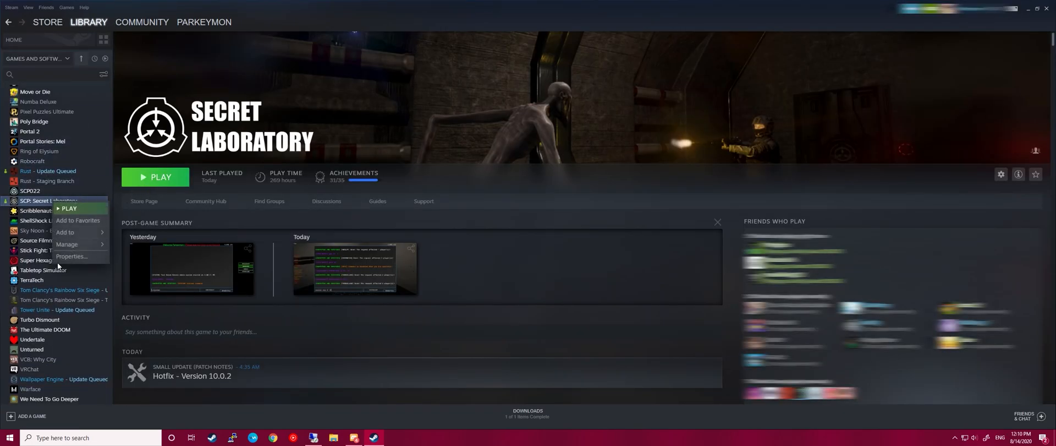
pyautogui.click(73, 256)
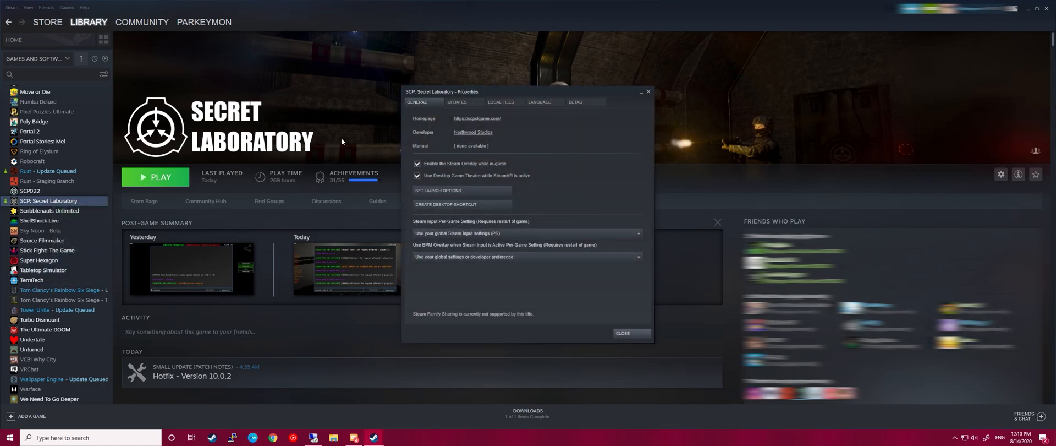
pyautogui.click(501, 102)
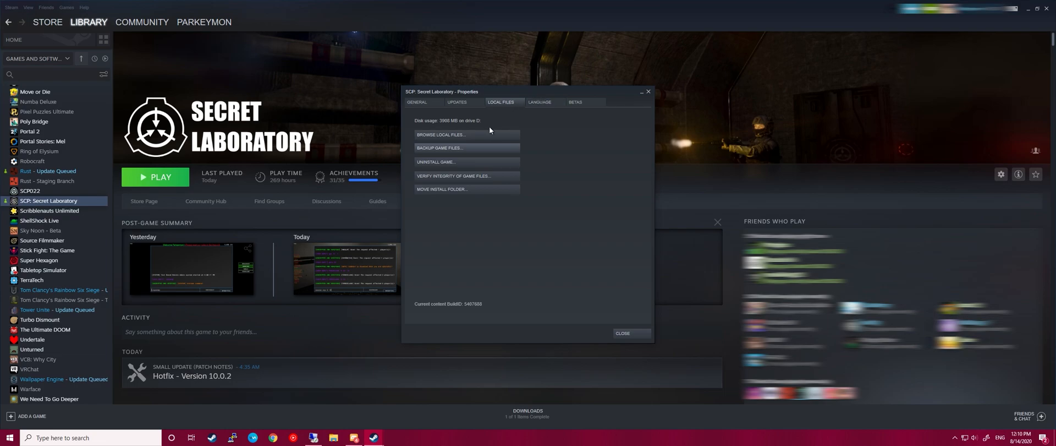
pyautogui.moveTo(497, 137)
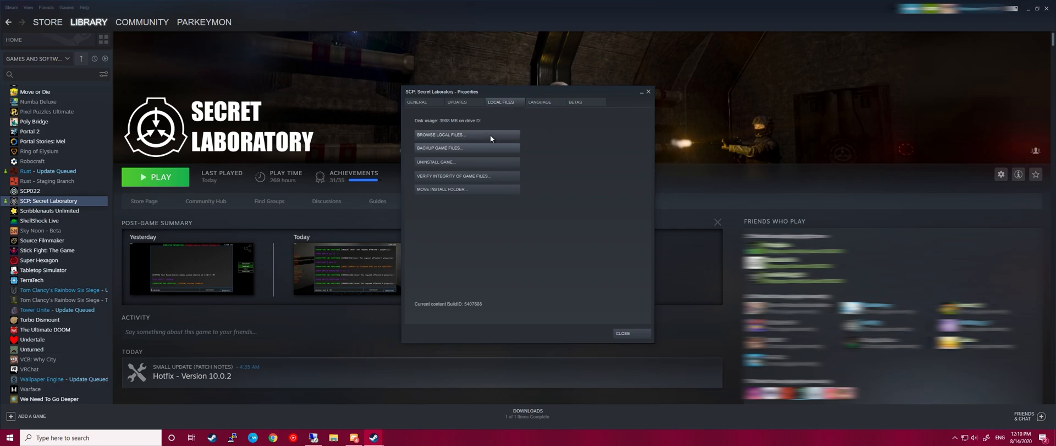
pyautogui.click(440, 134)
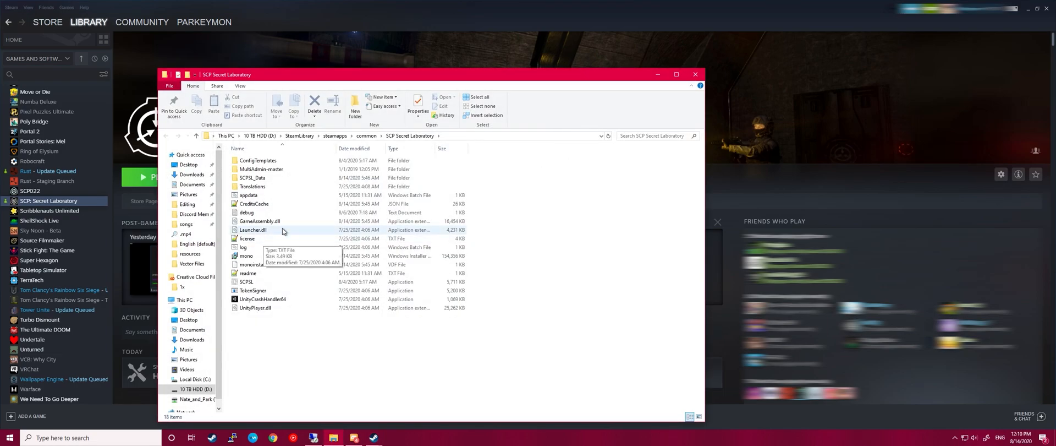
pyautogui.moveTo(272, 187)
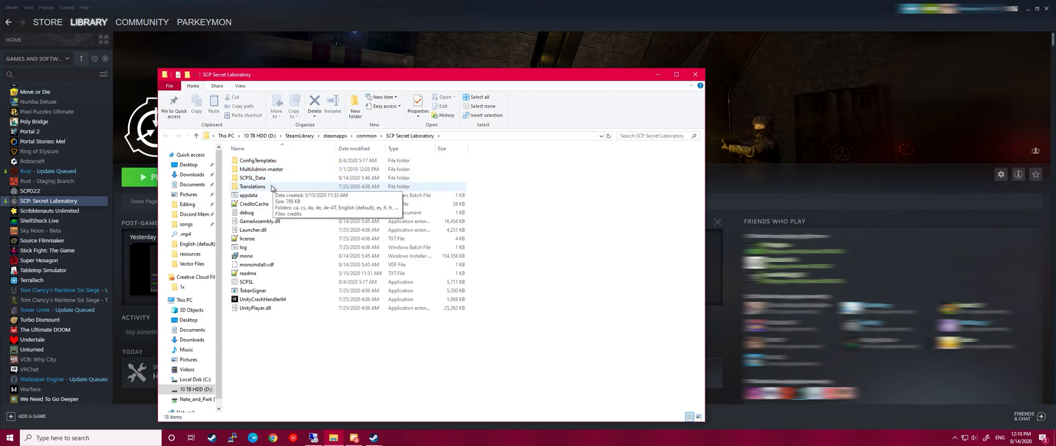
# Open Translations > English (default) > Class_Names.txt in Notepad++
pyautogui.doubleClick(253, 186)
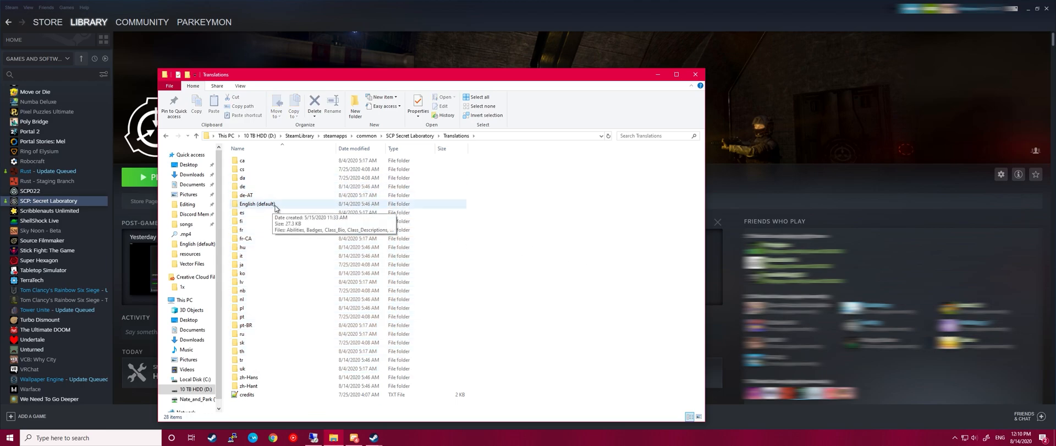
pyautogui.doubleClick(258, 203)
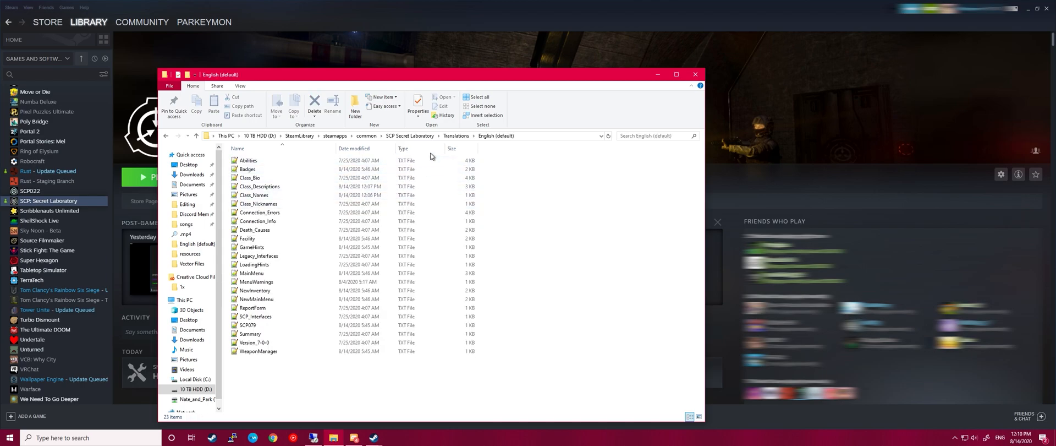
pyautogui.click(253, 194)
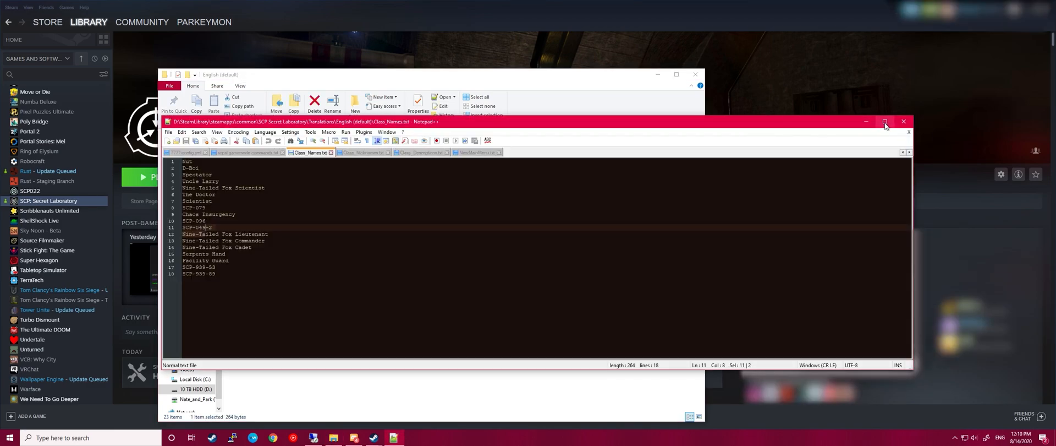
# Replace line 15's class name with 'Serpents Hand' in the maximized editor and save
pyautogui.click(885, 121)
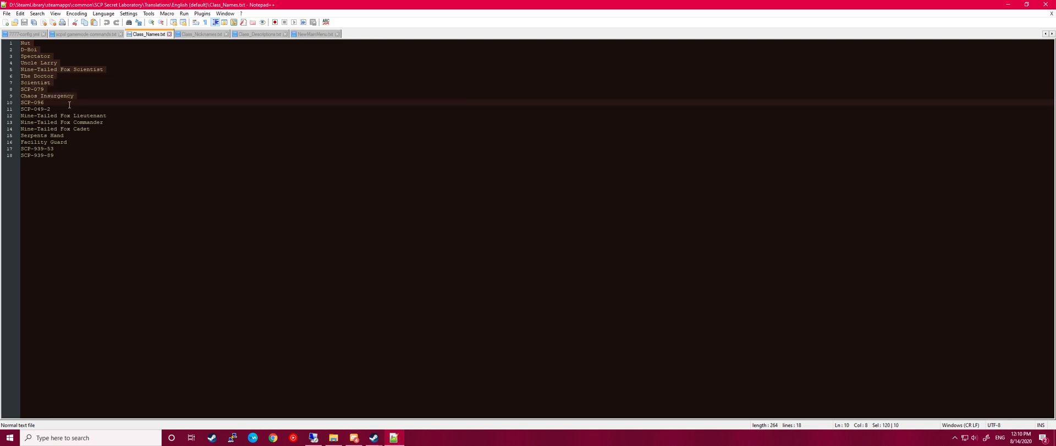
pyautogui.click(34, 135)
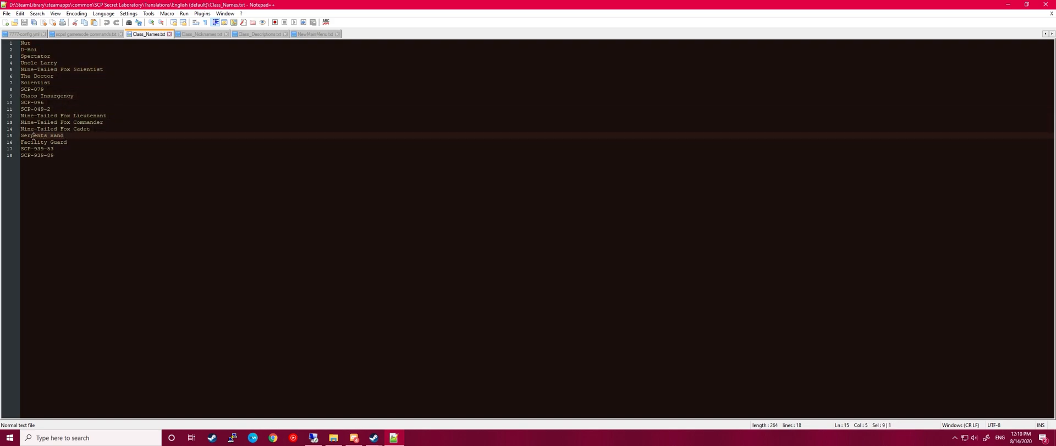
pyautogui.click(64, 135)
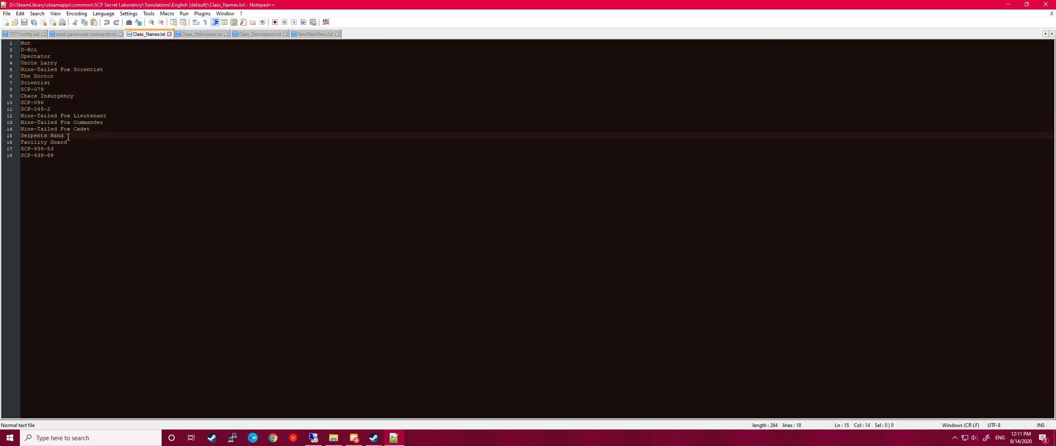
pyautogui.click(42, 122)
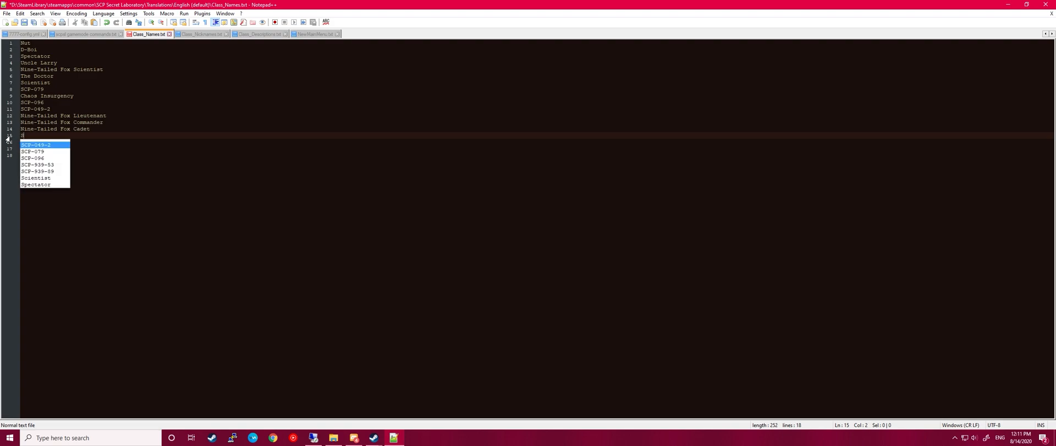
pyautogui.write('Serpents Hand')
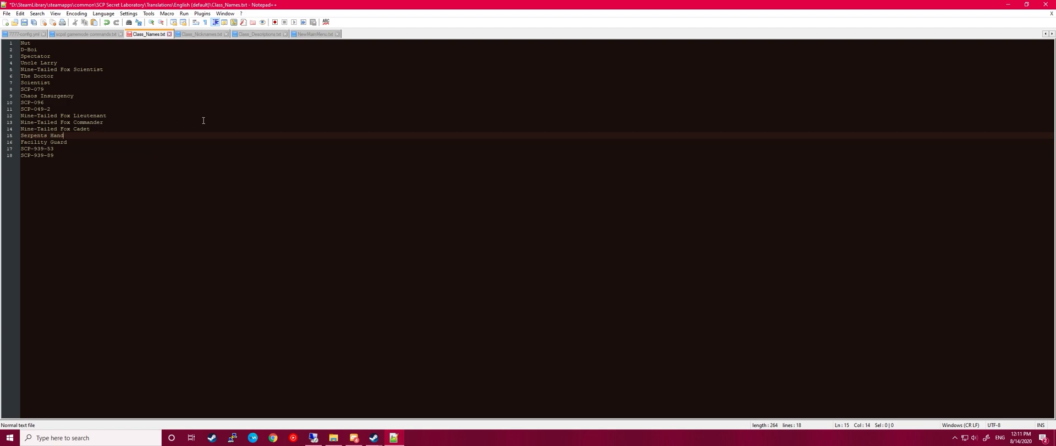
pyautogui.moveTo(97, 70)
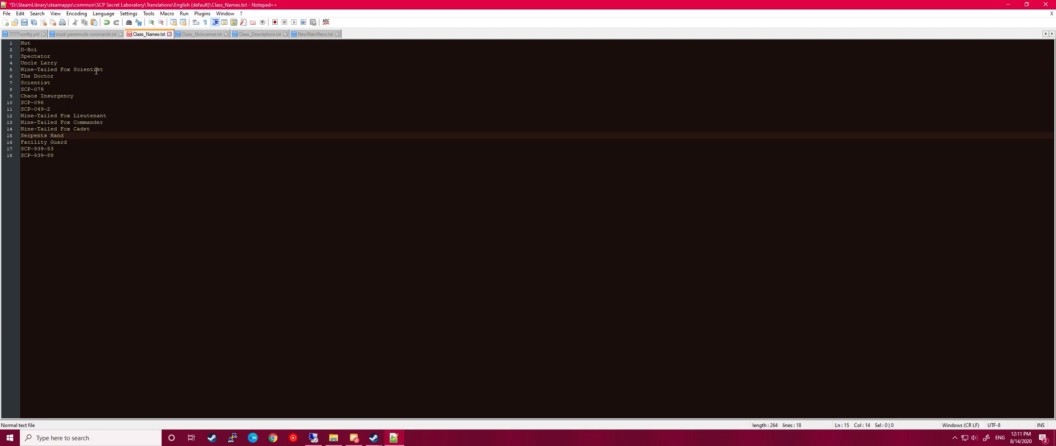
pyautogui.click(40, 14)
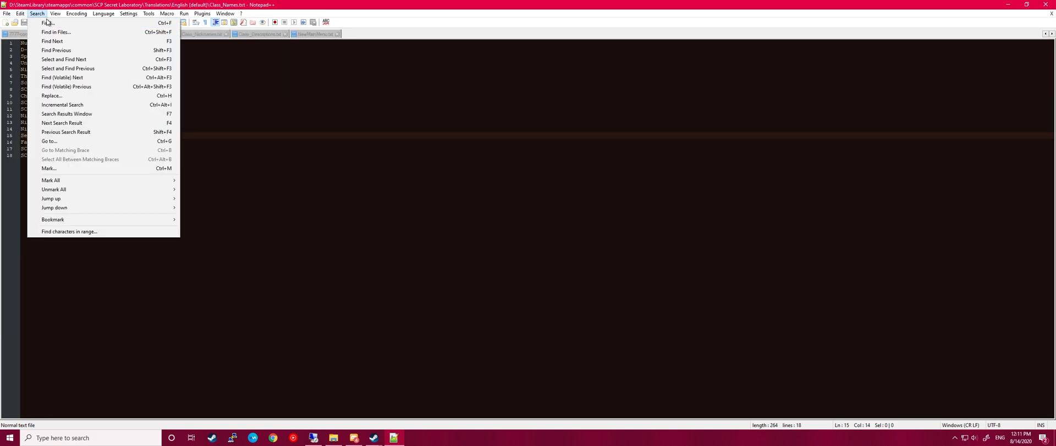
pyautogui.click(9, 14)
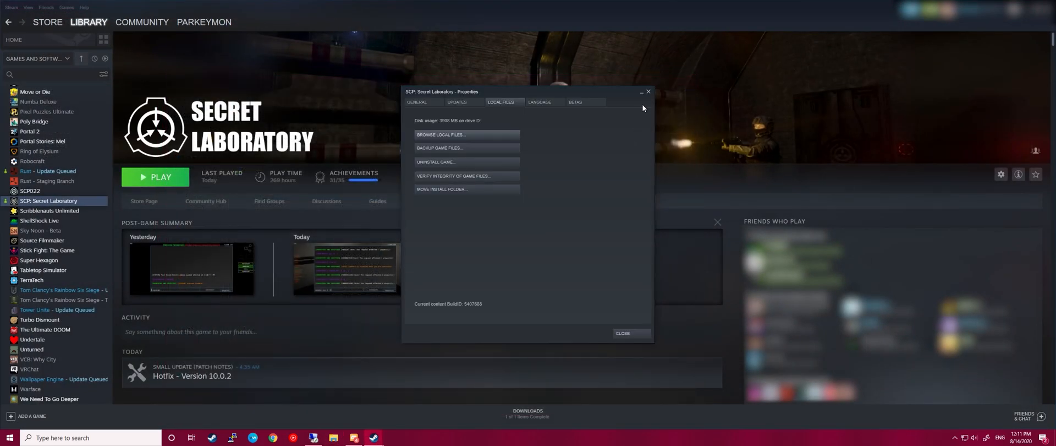
# Close Properties and launch SCP: Secret Laboratory normally via PLAY
pyautogui.click(623, 333)
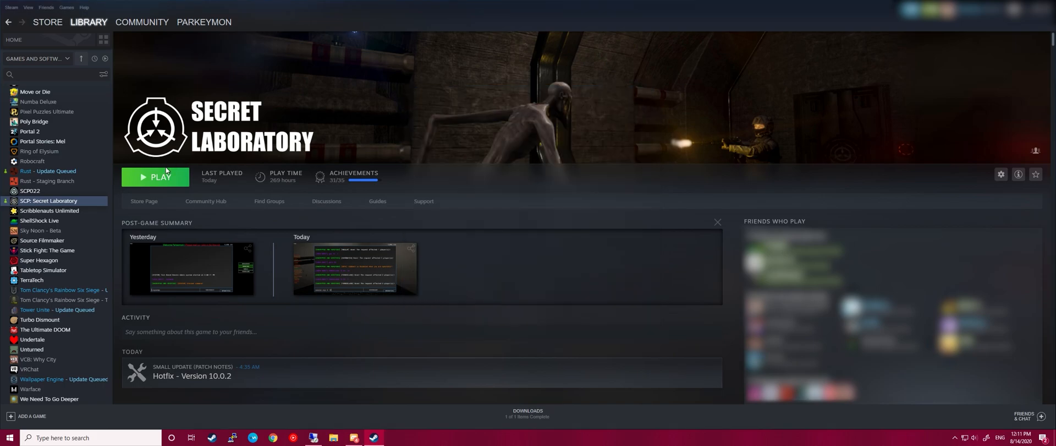
pyautogui.click(155, 176)
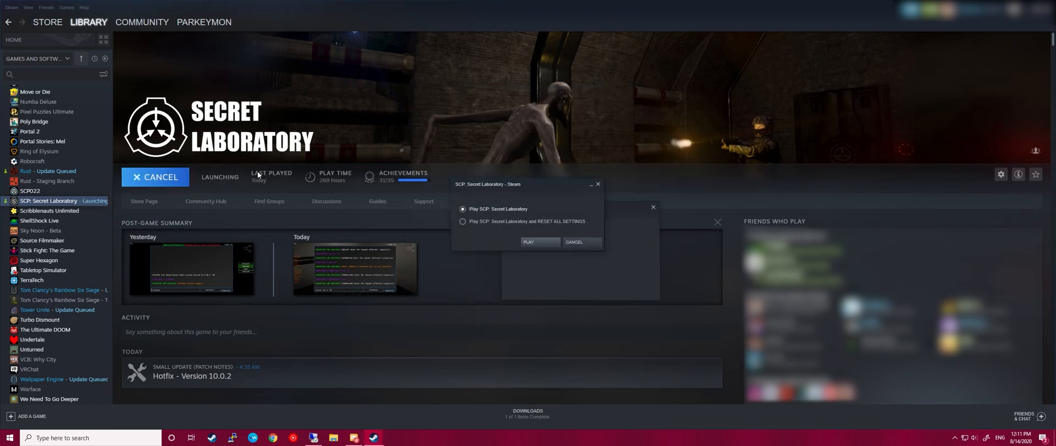
pyautogui.click(528, 242)
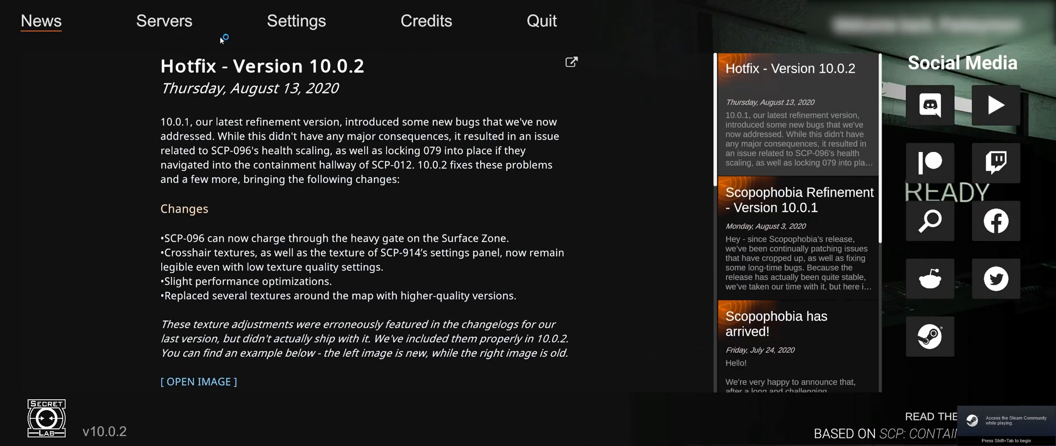
# Open the server list and scroll to pick the official US East server
pyautogui.click(164, 21)
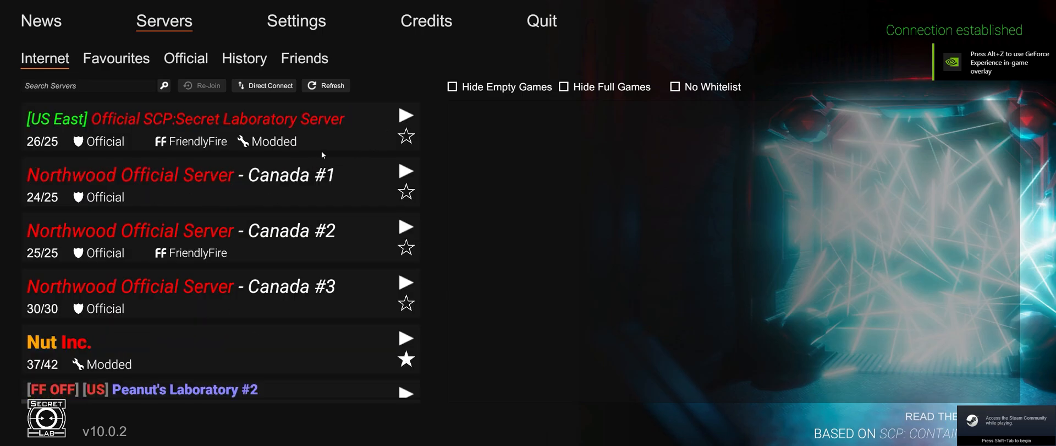
pyautogui.scroll(-3)
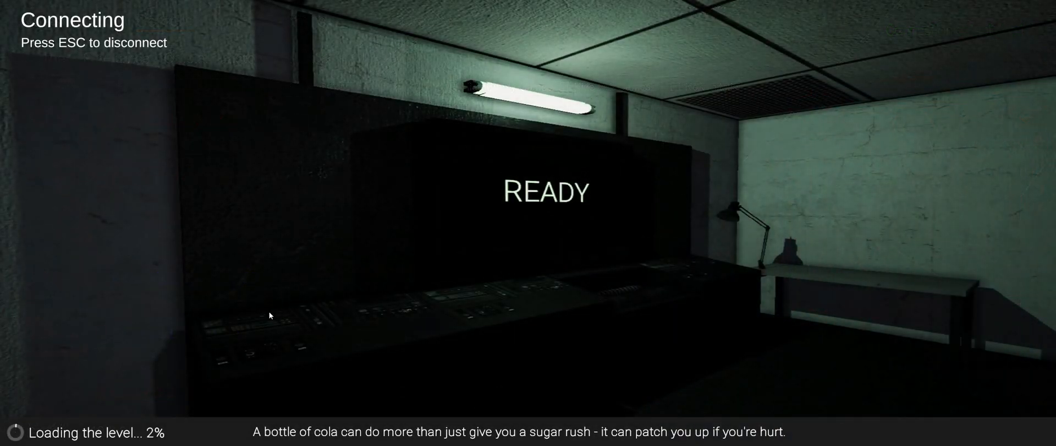
pyautogui.moveTo(361, 309)
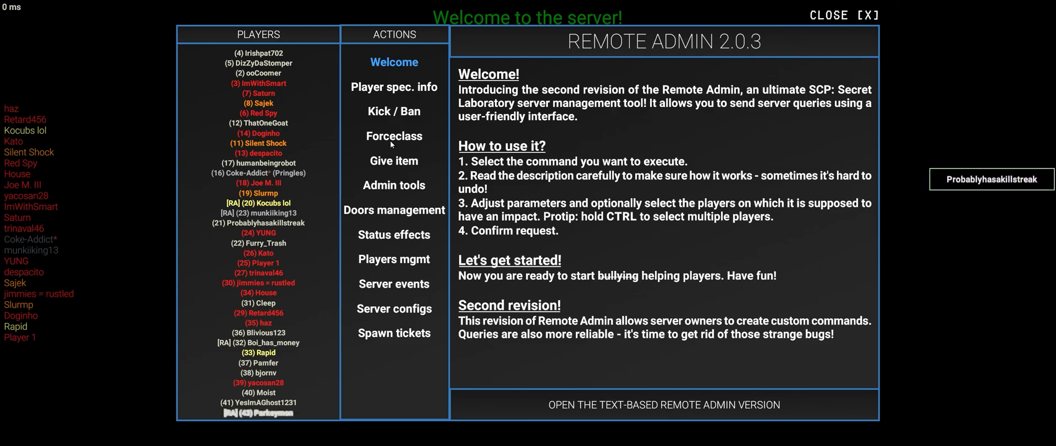
# Force the player to Class-D with Remote Admin's Forceclass
pyautogui.click(394, 136)
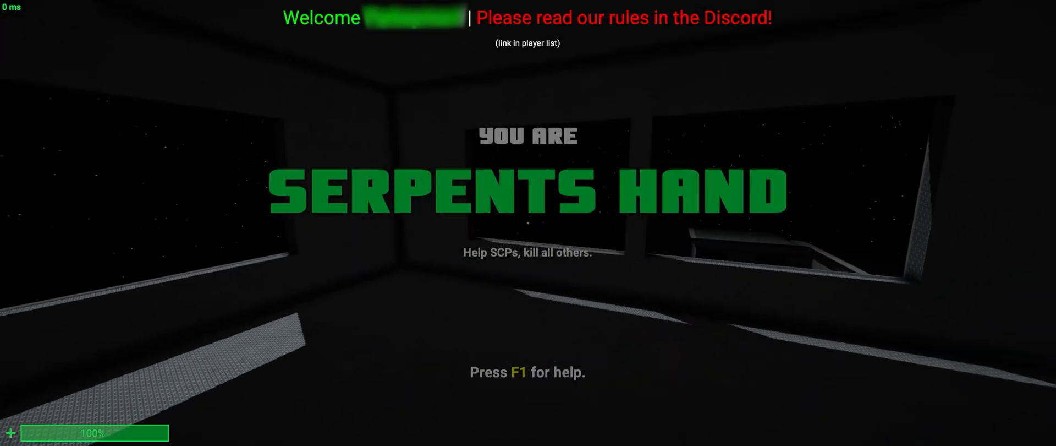
pyautogui.moveTo(528, 236)
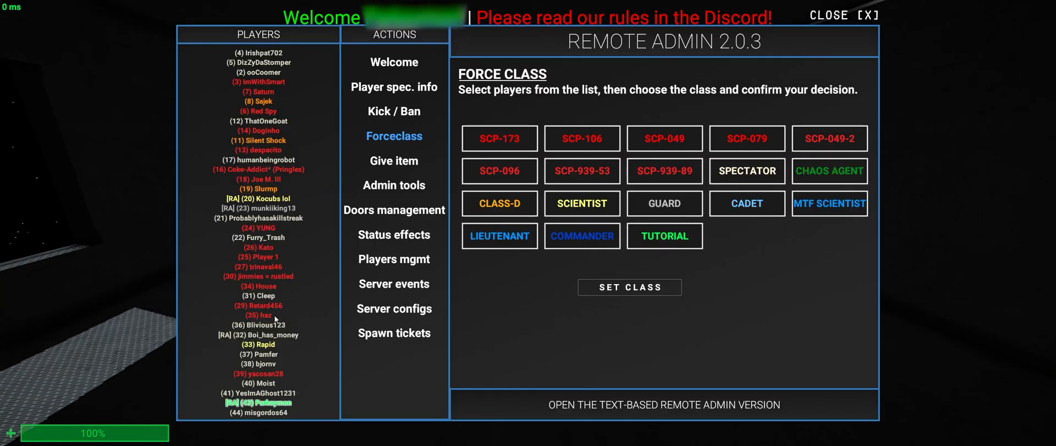
pyautogui.click(500, 203)
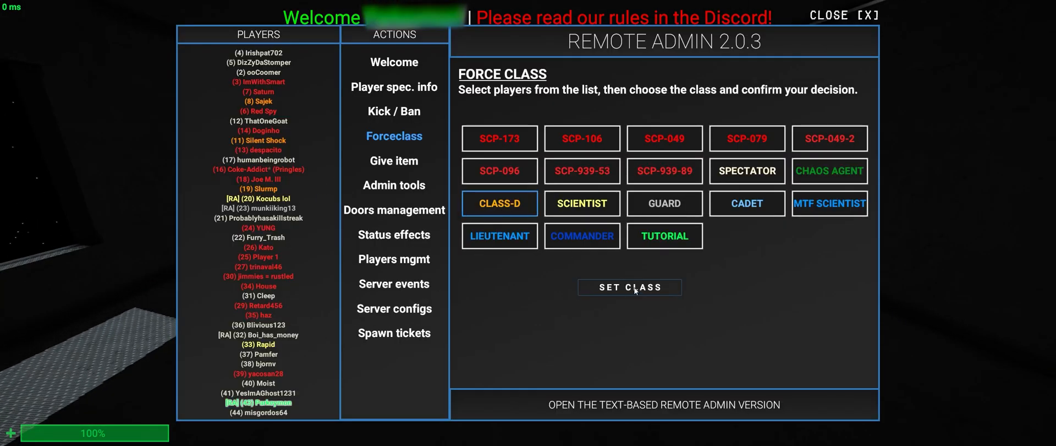
pyautogui.click(629, 287)
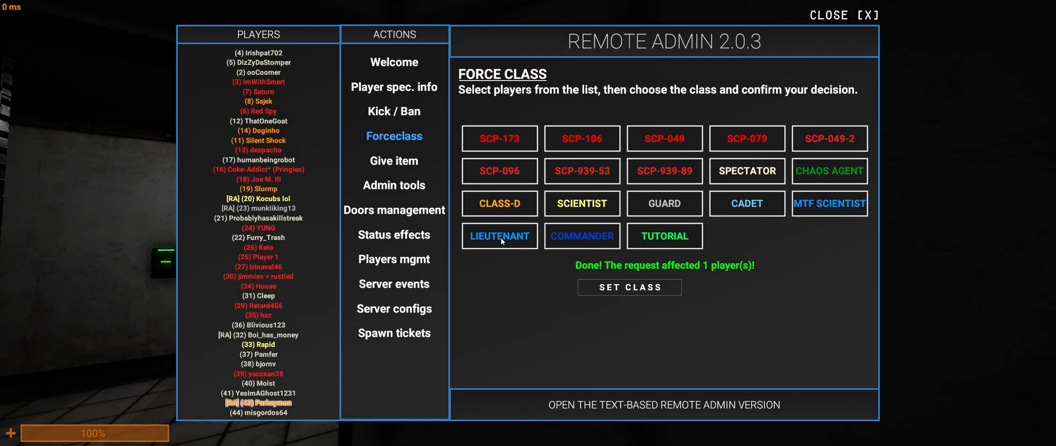
pyautogui.click(747, 171)
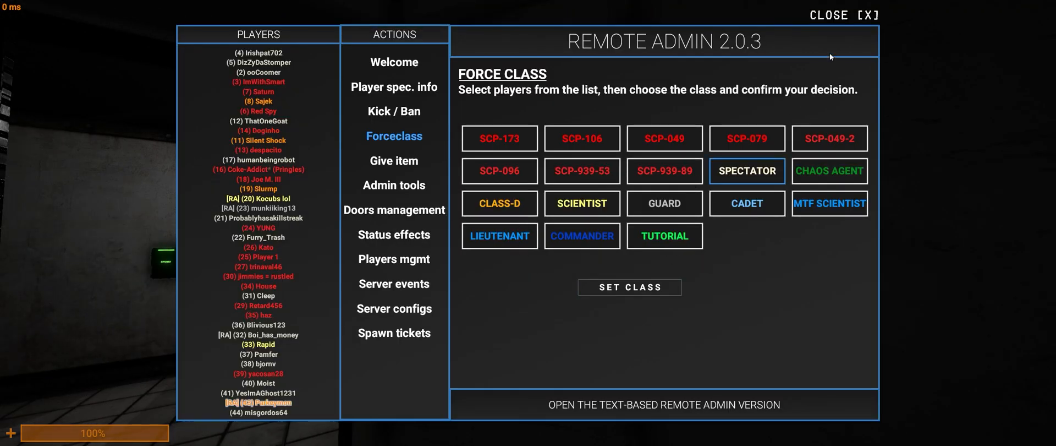